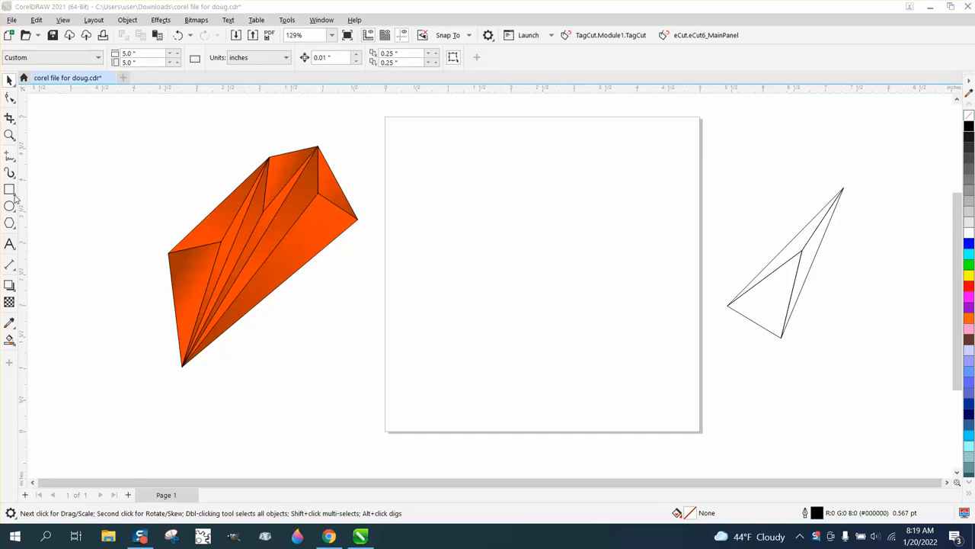
{"action": "mouse_move", "coordinate": [18, 234]}
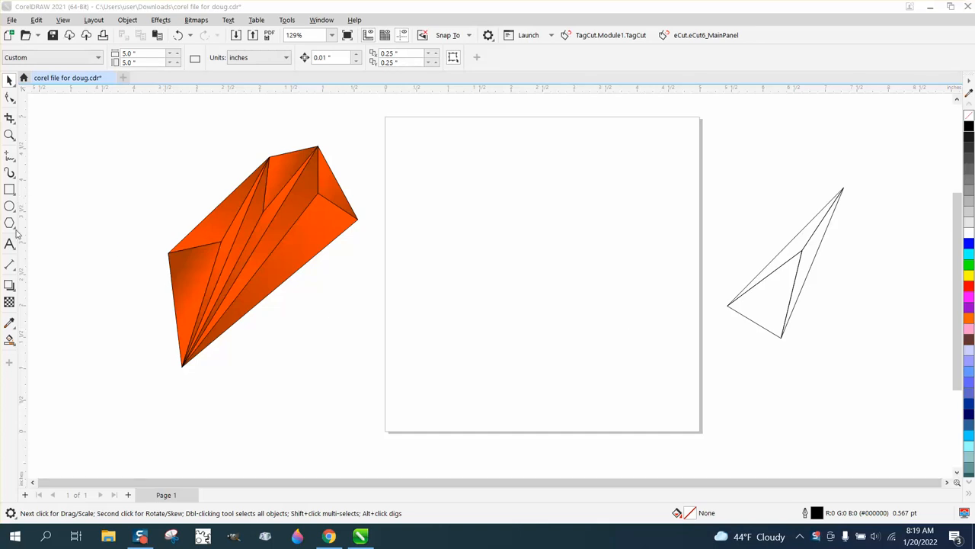
- Draw a narrow three-sided polygon on the page with the Polygon tool
{"action": "left_click", "coordinate": [9, 223]}
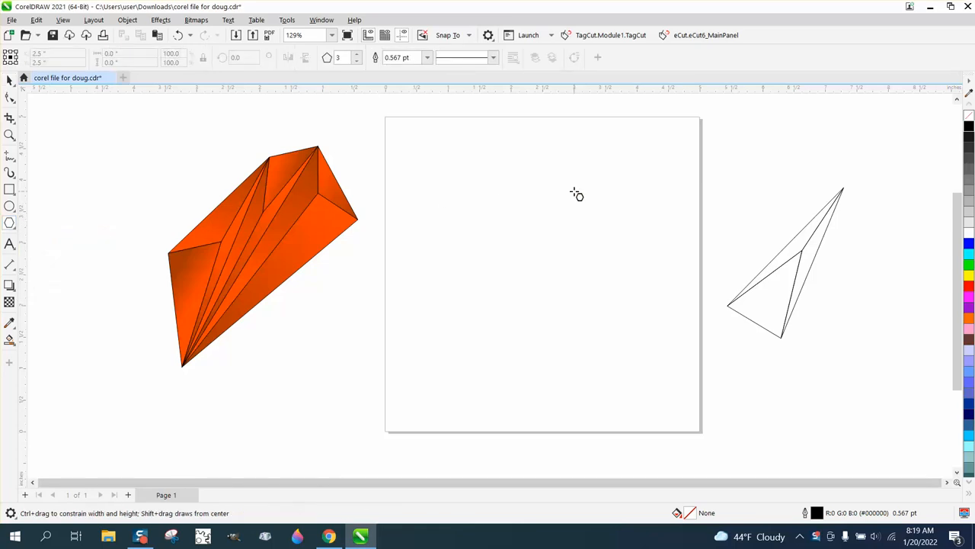
{"action": "left_click_drag", "start_coordinate": [576, 195], "coordinate": [533, 300]}
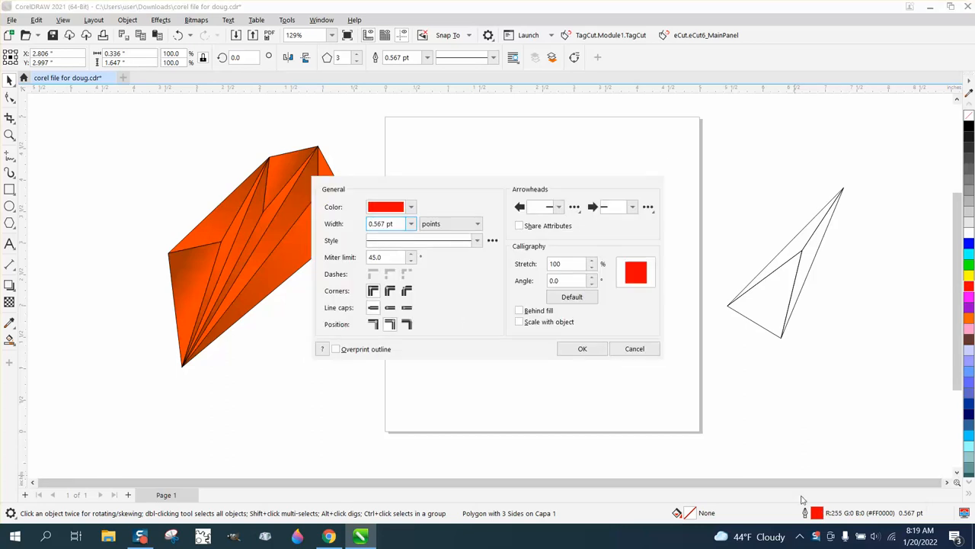
- Set the triangle's red outline to Hairline width and zoom in on it
{"action": "left_click", "coordinate": [412, 223]}
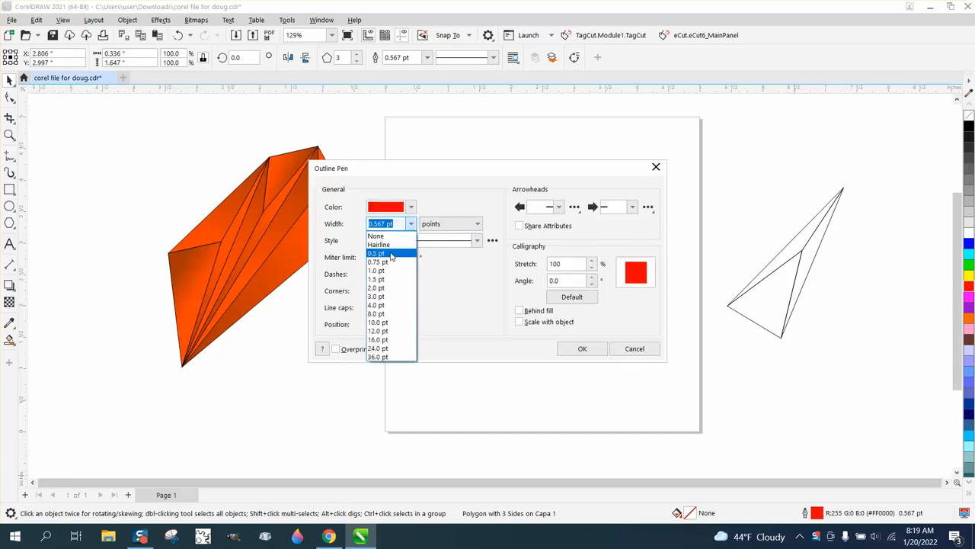
{"action": "left_click", "coordinate": [378, 244]}
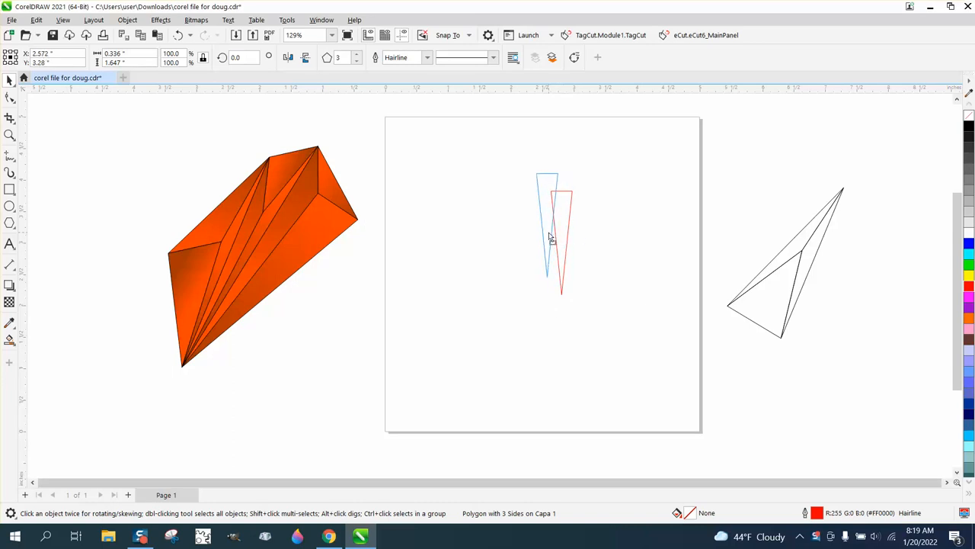
{"action": "left_click", "coordinate": [547, 226]}
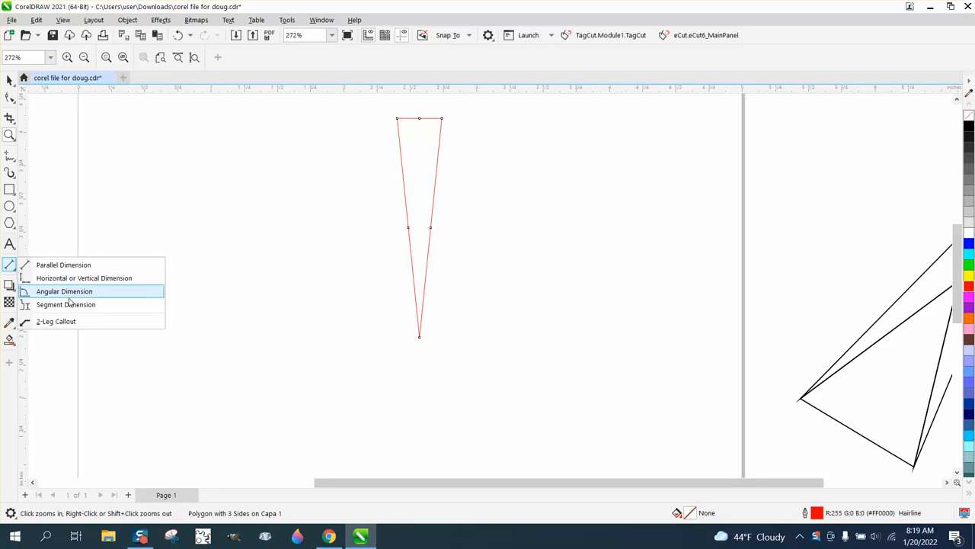
- Switch to the Angular Dimension tool with 0.0000 precision as the default
{"action": "left_click", "coordinate": [64, 291]}
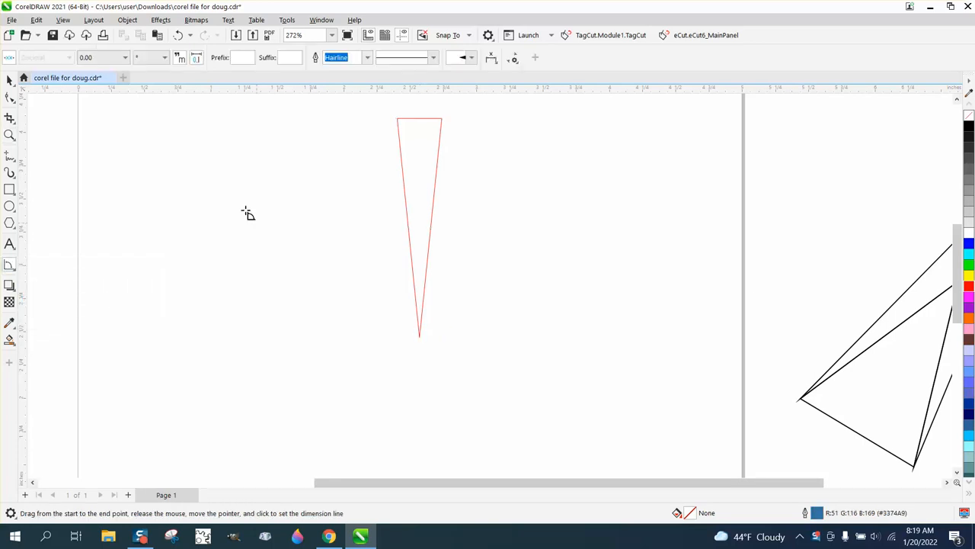
{"action": "left_click", "coordinate": [125, 58]}
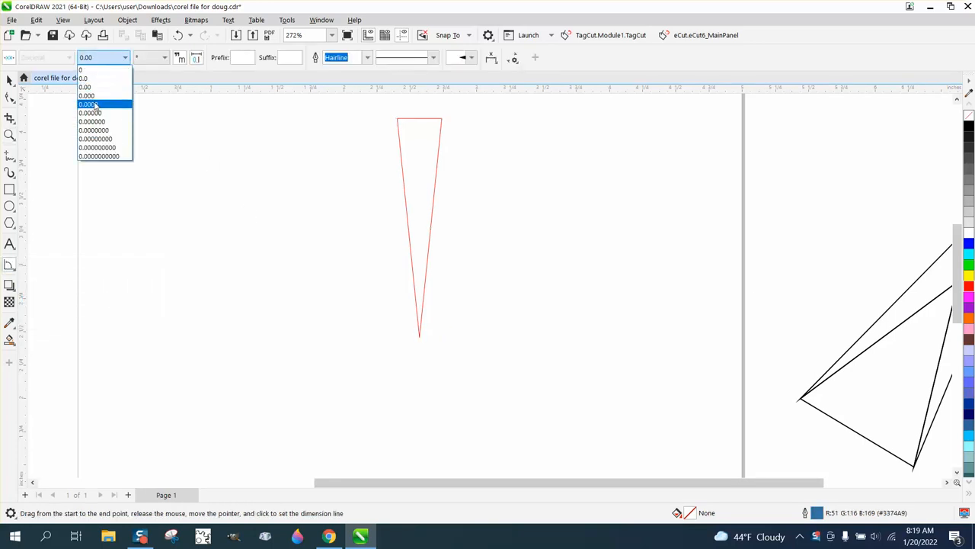
{"action": "left_click", "coordinate": [90, 104]}
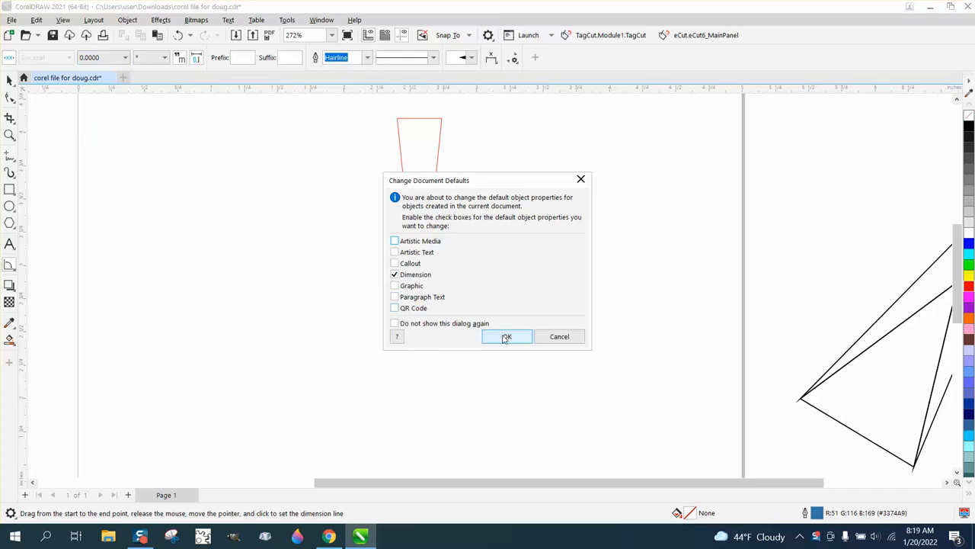
{"action": "left_click", "coordinate": [506, 337]}
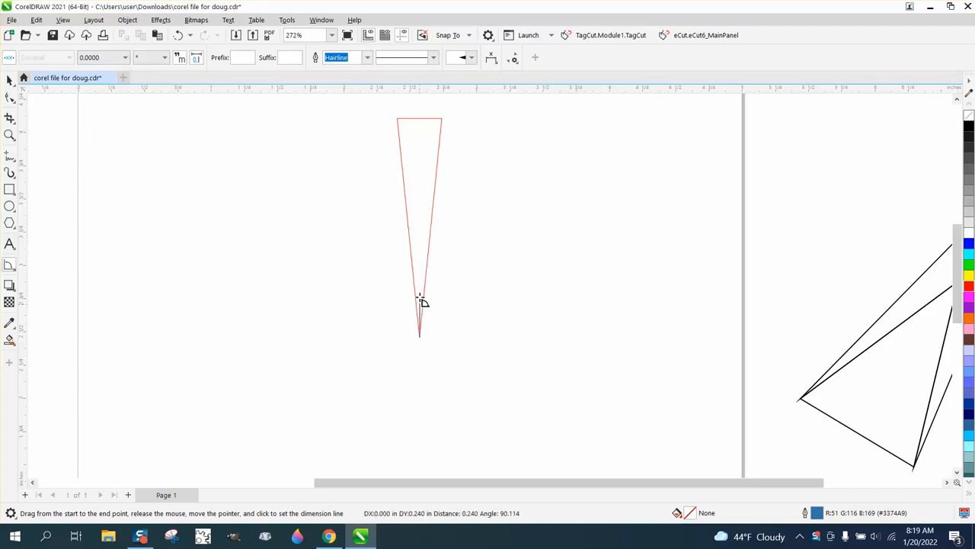
- Measure the triangle's tip angle from the bottom vertex, reading about 11.635°
{"action": "left_click_drag", "start_coordinate": [419, 302], "coordinate": [423, 164]}
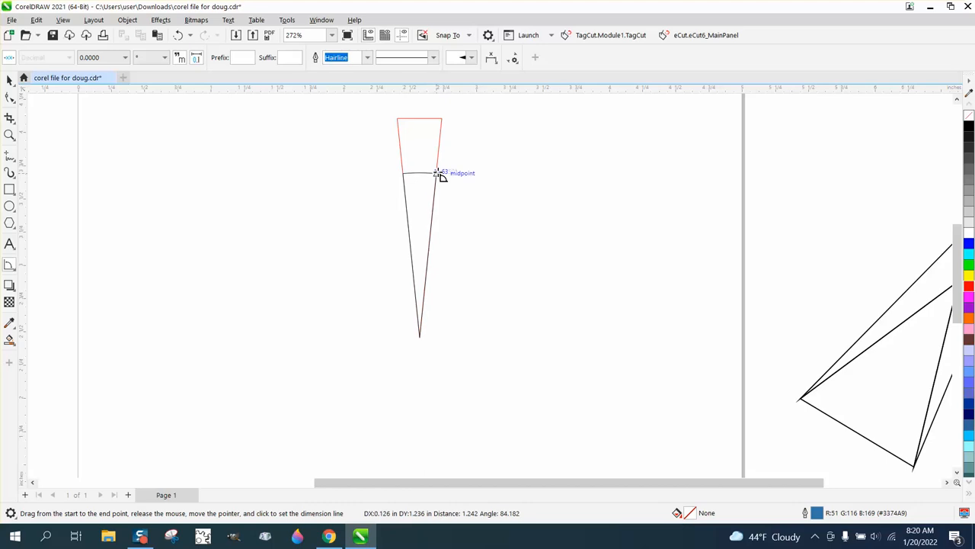
{"action": "left_click", "coordinate": [440, 174]}
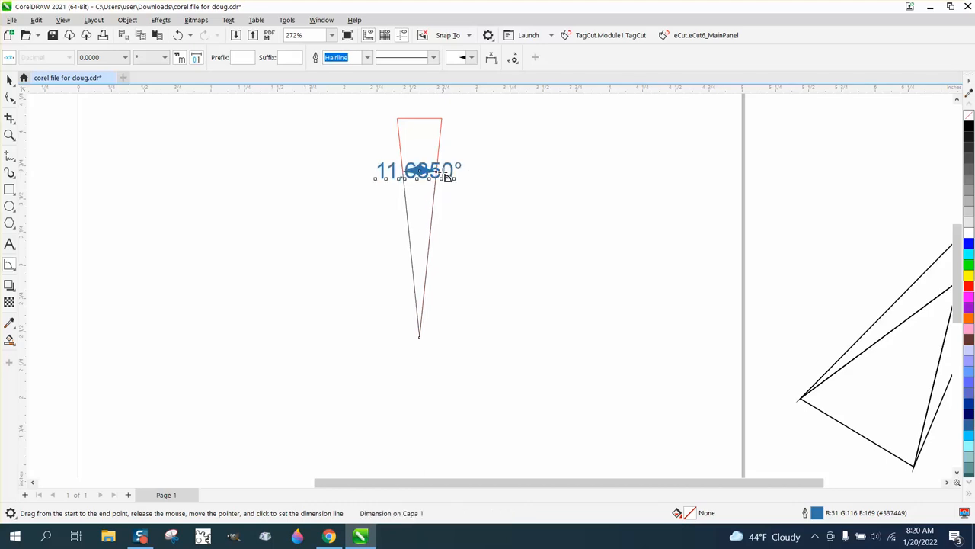
{"action": "left_click", "coordinate": [9, 134]}
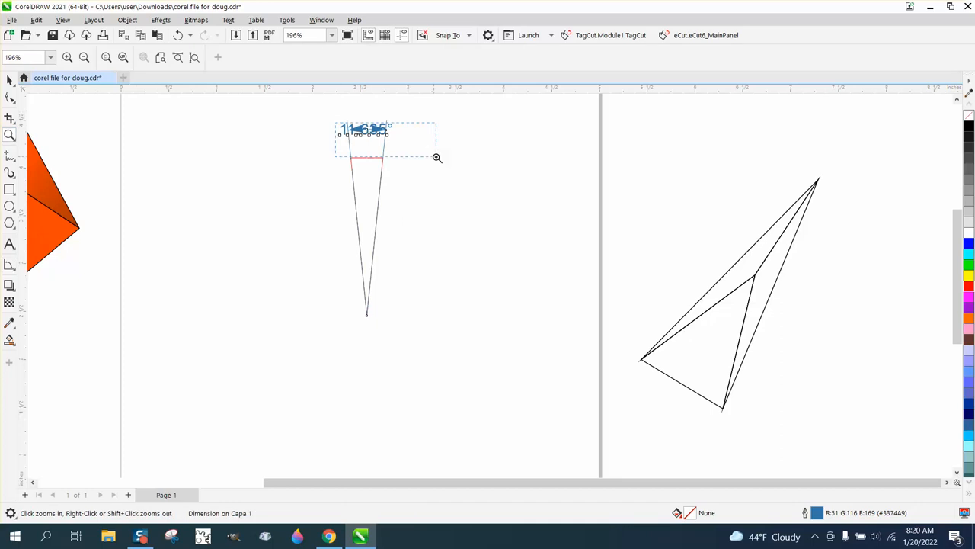
{"action": "left_click", "coordinate": [436, 157]}
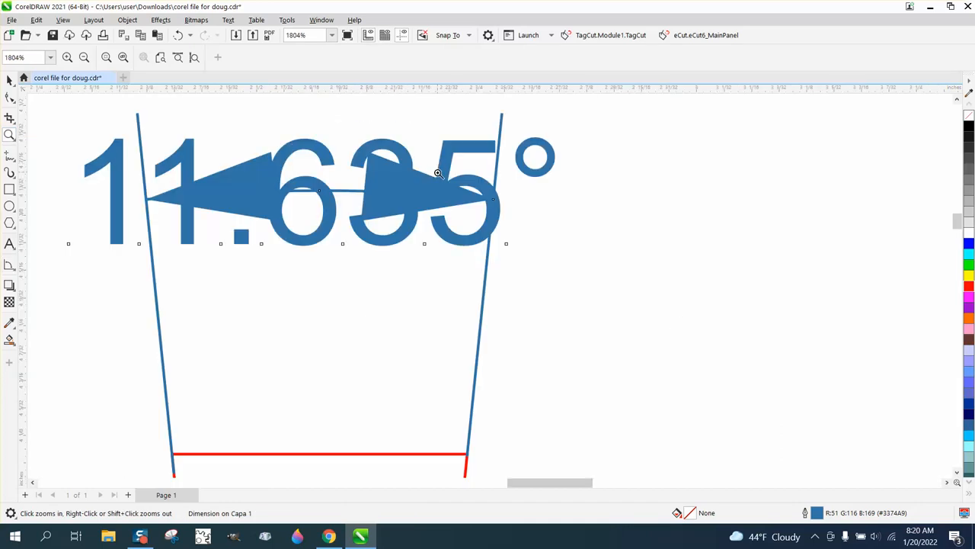
{"action": "scroll", "scroll_direction": "down", "scroll_amount": 3}
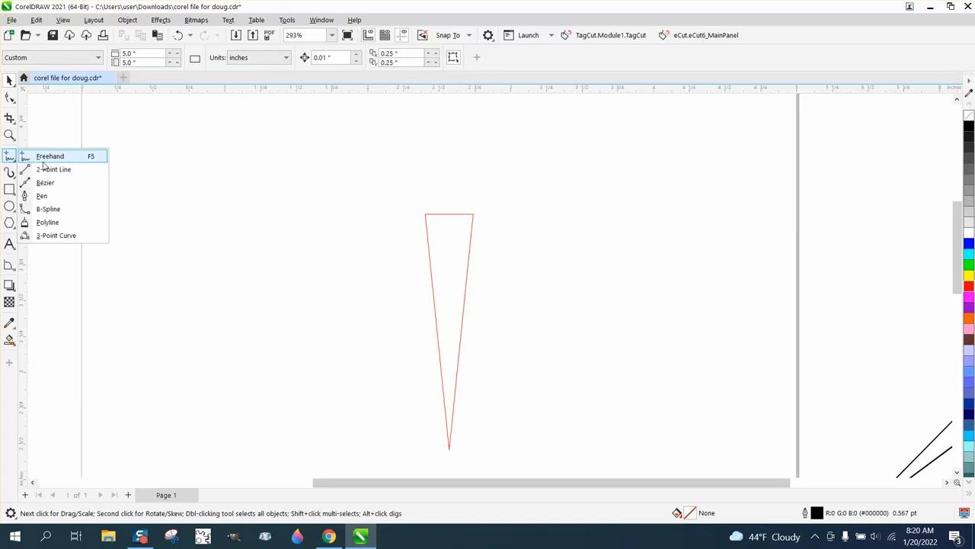
- Draw a vertical two-point line right of the triangle with a hairline outline
{"action": "left_click", "coordinate": [48, 156]}
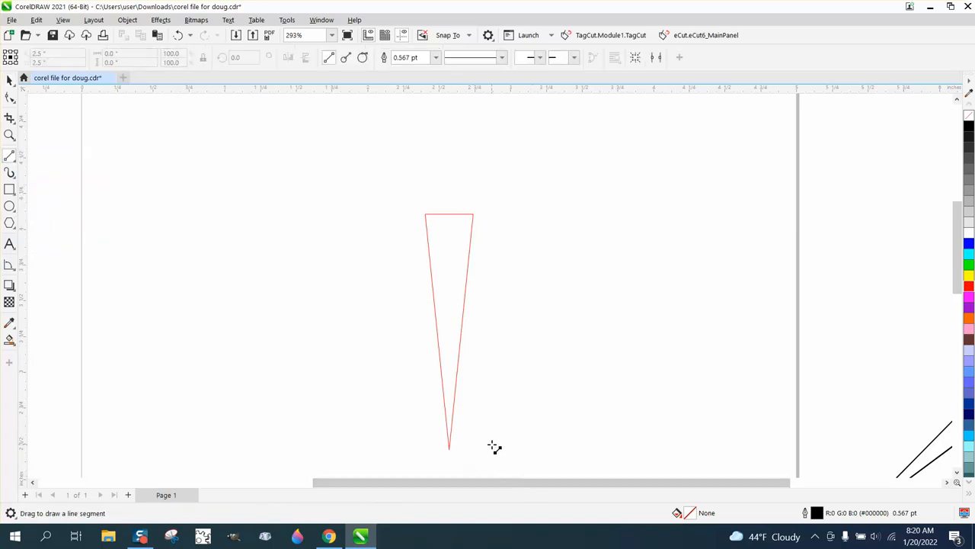
{"action": "left_click_drag", "start_coordinate": [495, 216], "coordinate": [495, 445]}
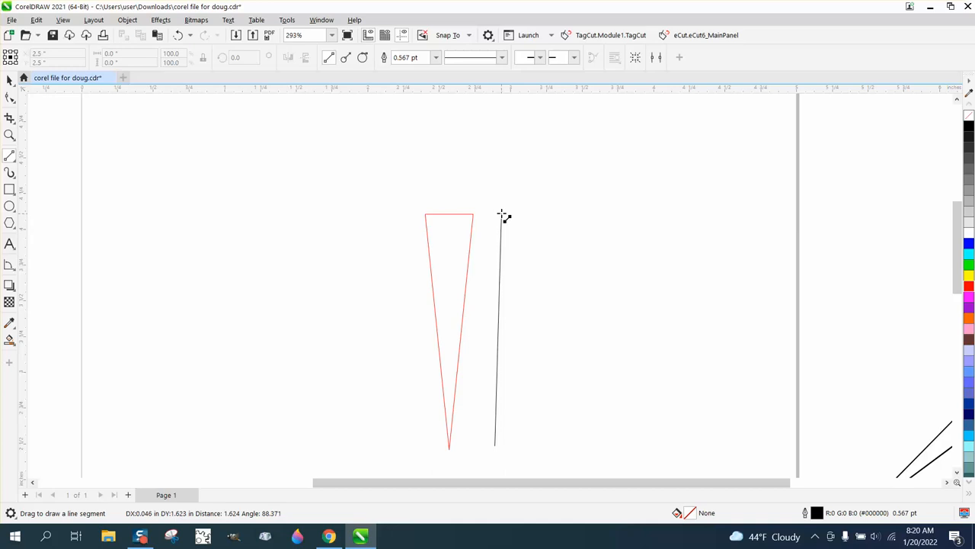
{"action": "left_click", "coordinate": [9, 101]}
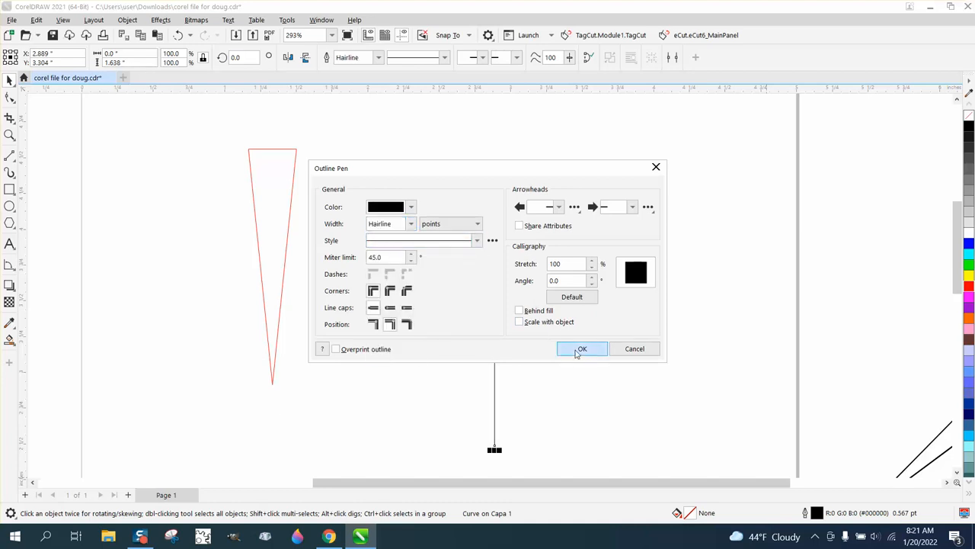
{"action": "left_click", "coordinate": [582, 348]}
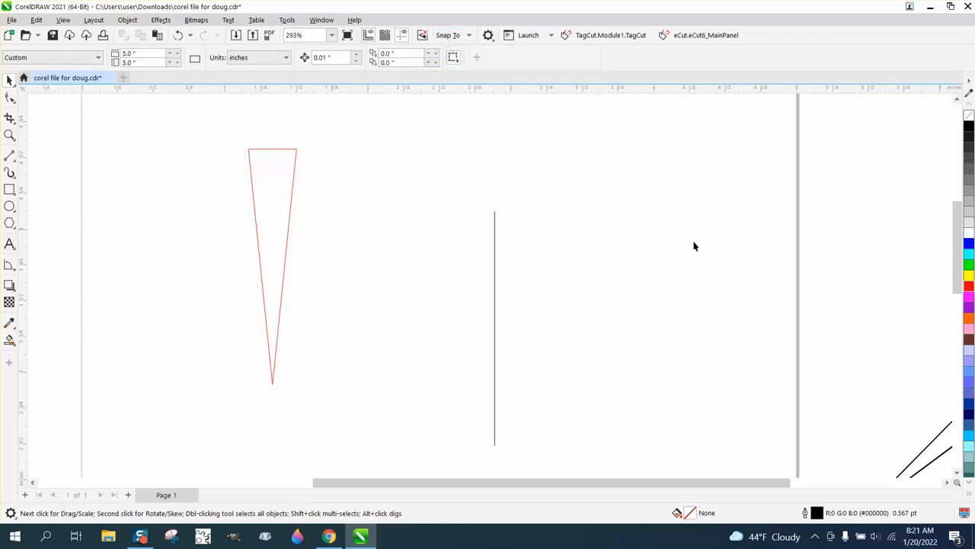
- Select the vertical line and bring up the Transform docker
{"action": "left_click", "coordinate": [493, 328]}
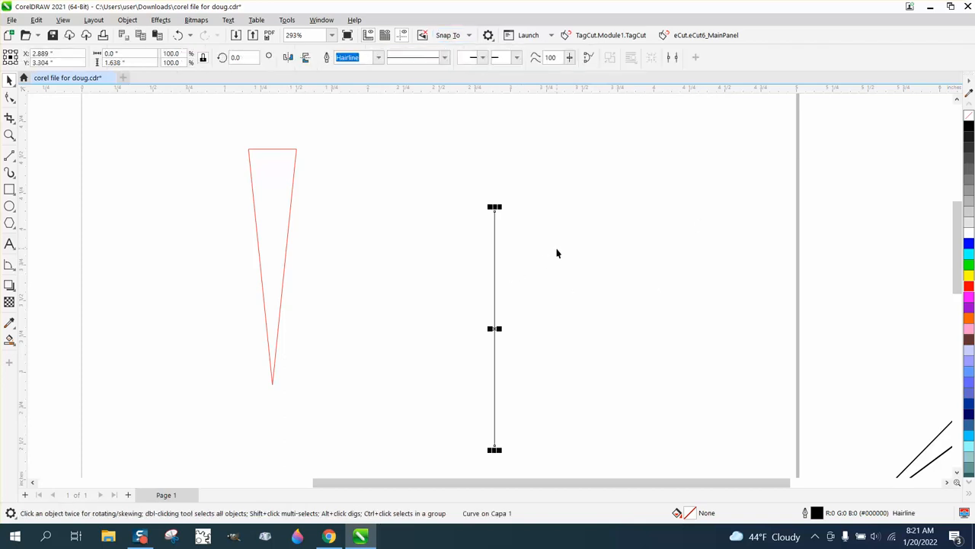
{"action": "mouse_move", "coordinate": [494, 332]}
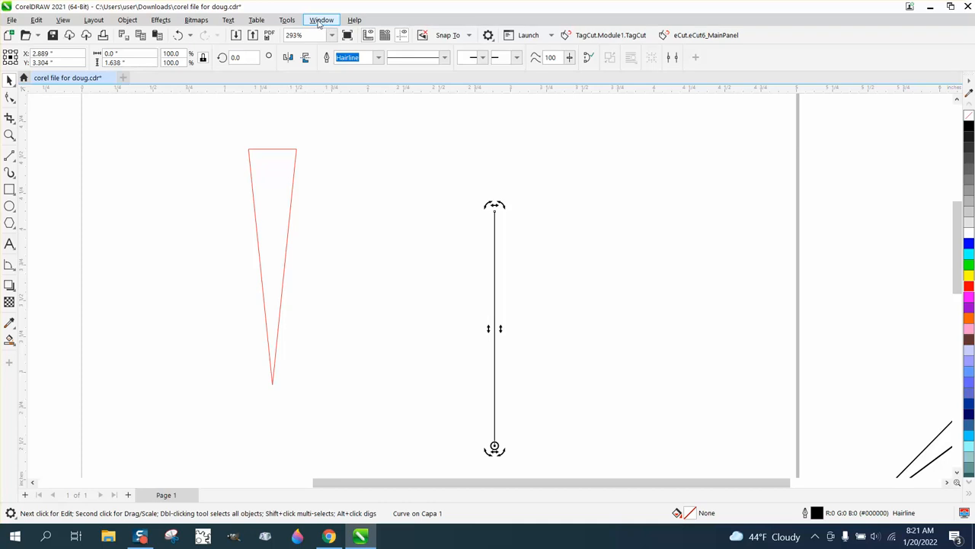
{"action": "left_click", "coordinate": [320, 18]}
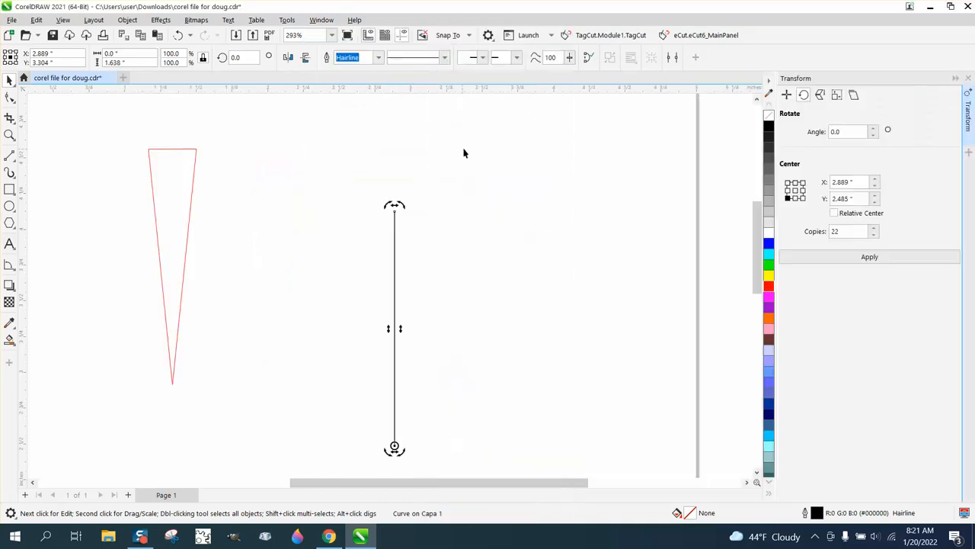
- Enter rotation angle 11.635° with 1 copy for the vertical line
{"action": "left_click", "coordinate": [847, 131]}
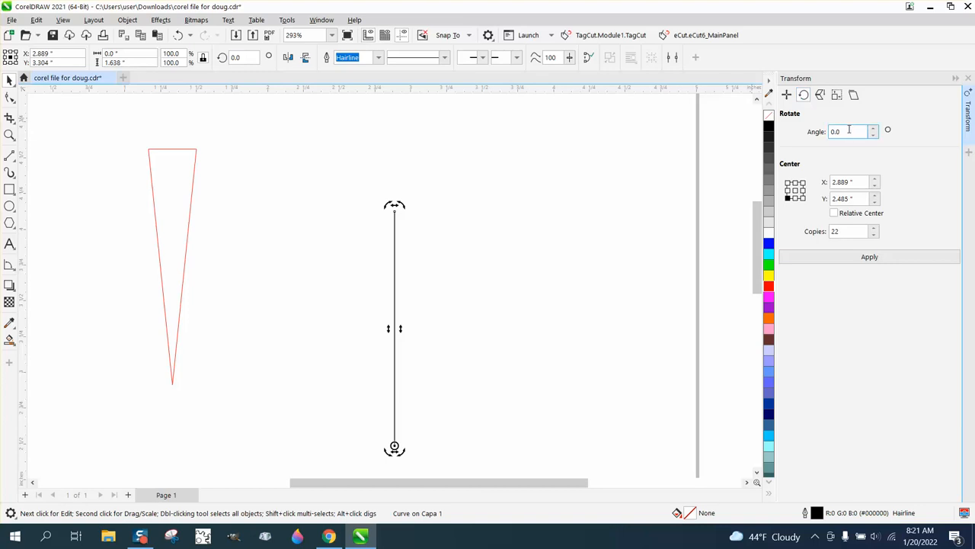
{"action": "type", "text": "11.635"}
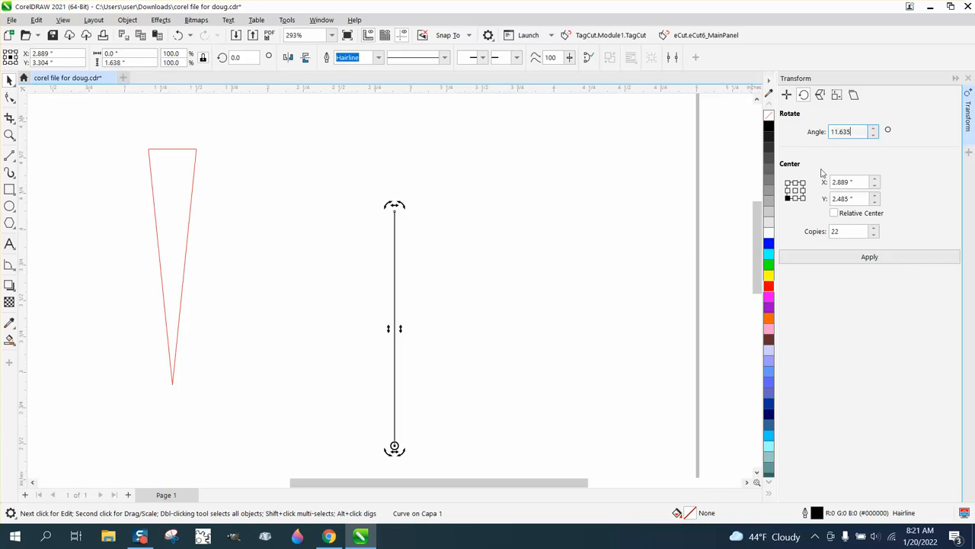
{"action": "left_click", "coordinate": [869, 256]}
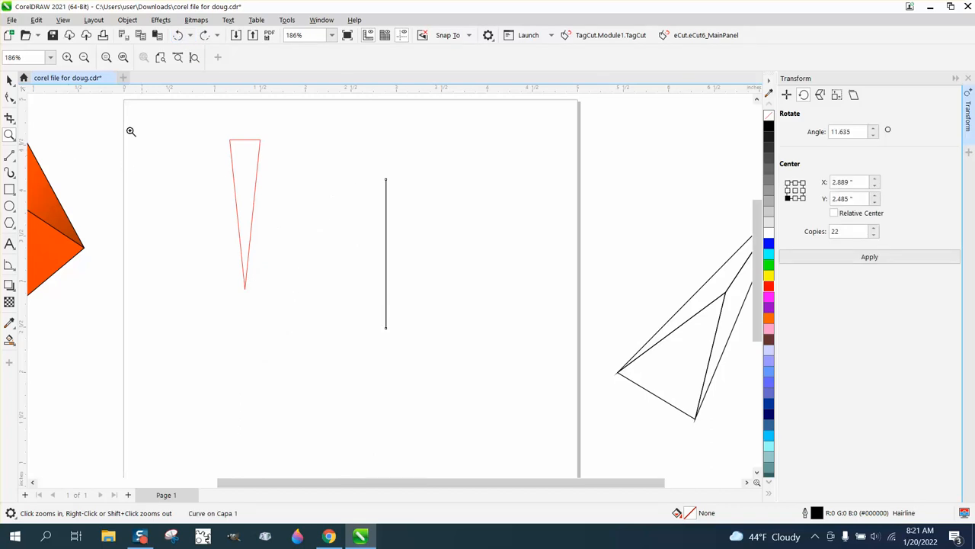
{"action": "mouse_move", "coordinate": [236, 152]}
{"action": "type", "text": "0"}
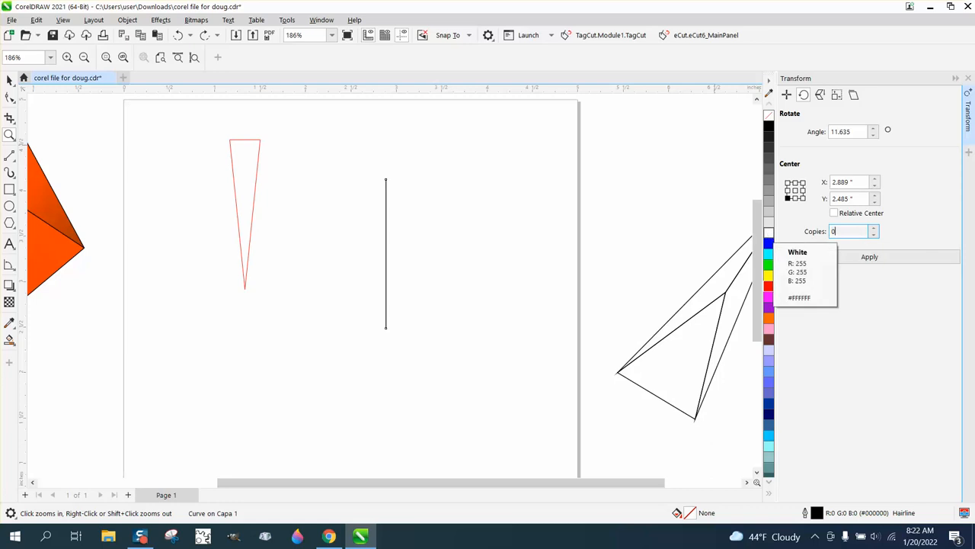
{"action": "type", "text": "1"}
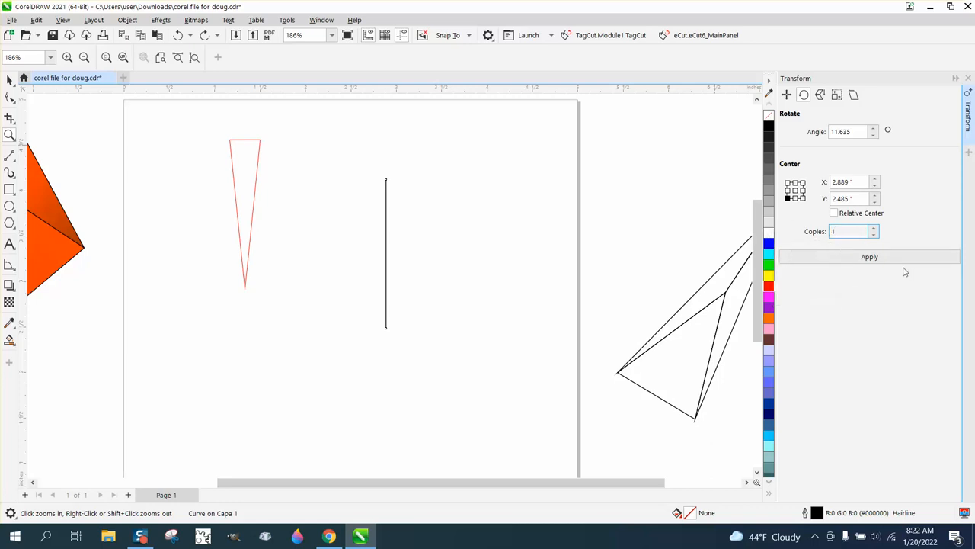
- Draw the slanted side meeting the vertical line to form a thin wedge
{"action": "left_click", "coordinate": [868, 256]}
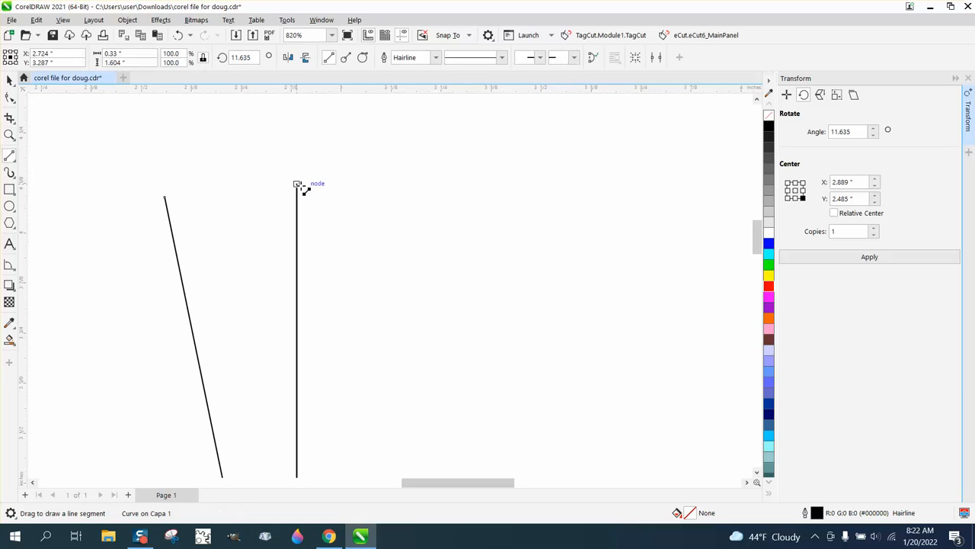
{"action": "left_click_drag", "start_coordinate": [297, 186], "coordinate": [161, 191]}
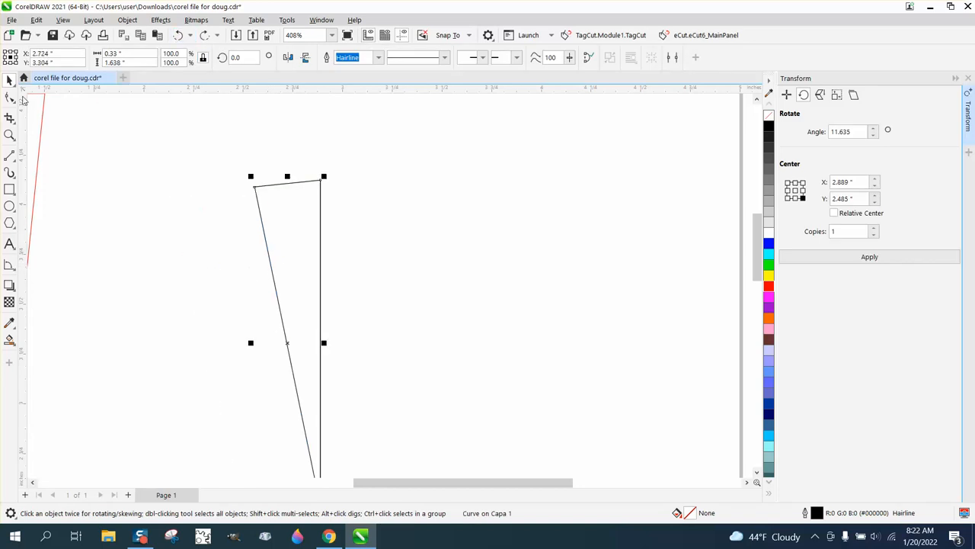
- Break the wedge path apart at its top-left corner node with the Shape tool
{"action": "left_click", "coordinate": [9, 97]}
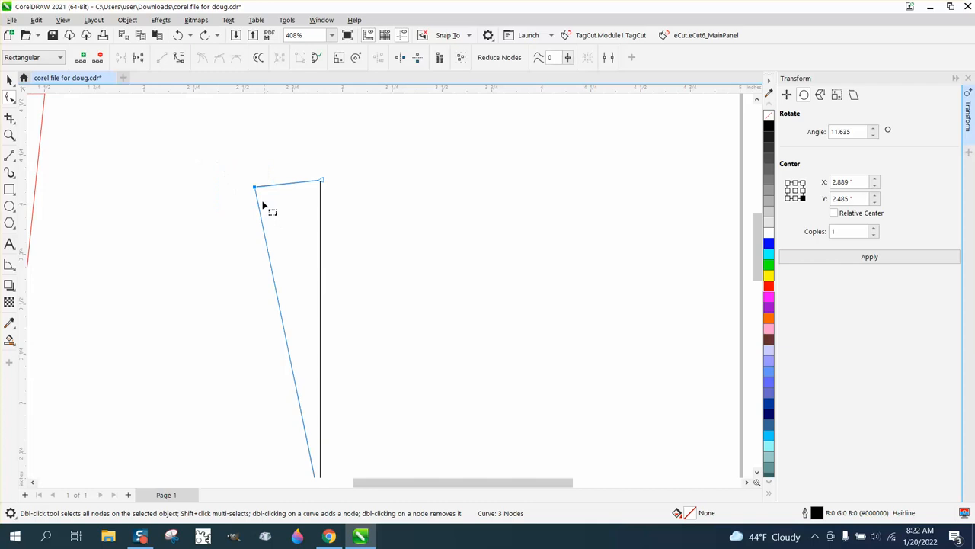
{"action": "right_click", "coordinate": [267, 204]}
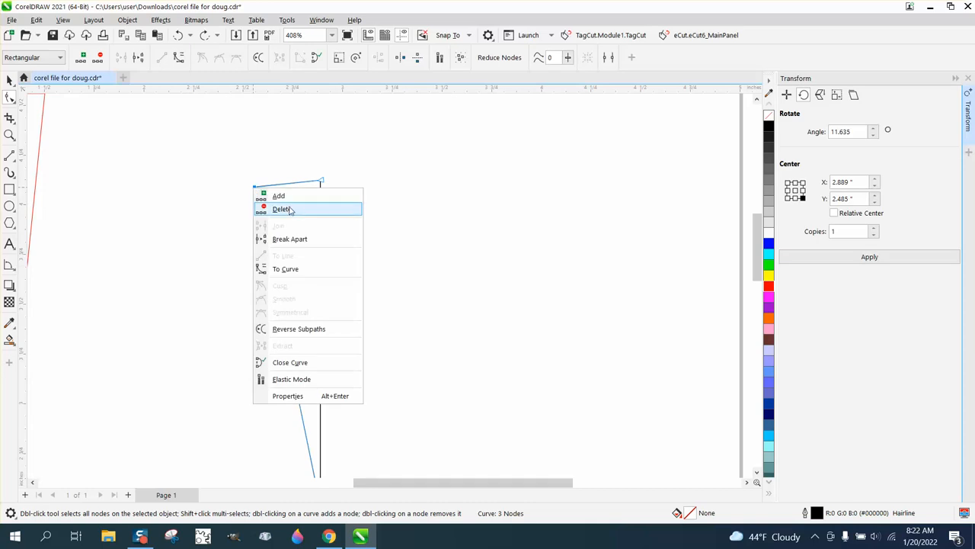
{"action": "left_click", "coordinate": [283, 209]}
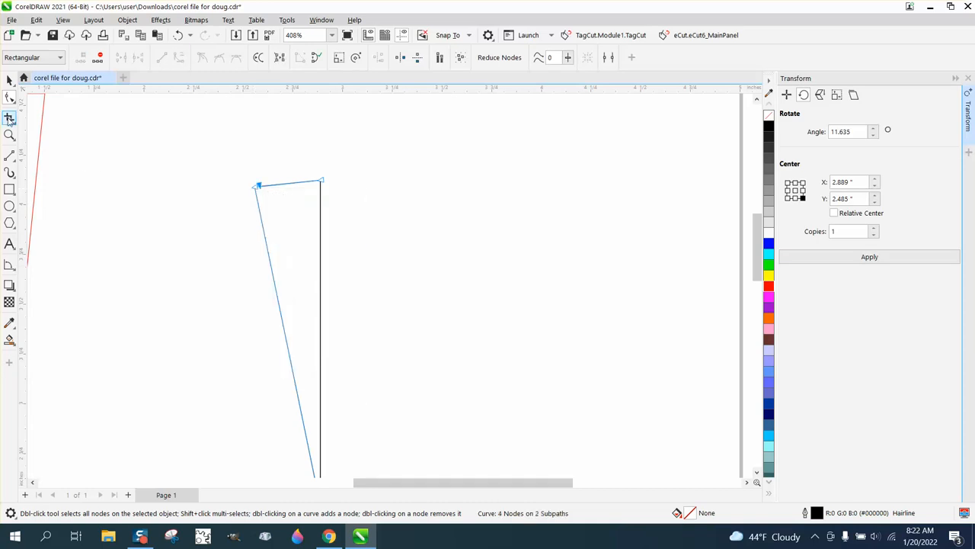
{"action": "left_click", "coordinate": [9, 119]}
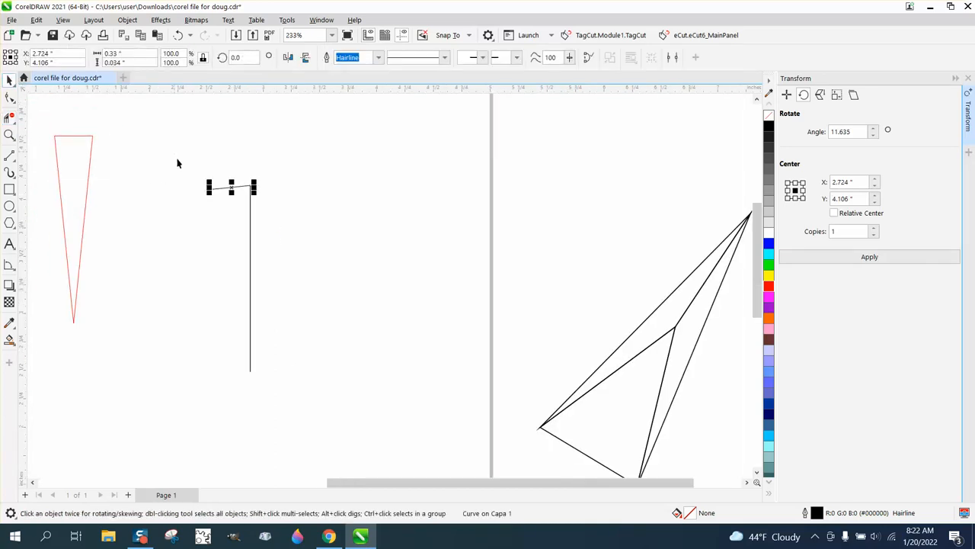
- Combine the vertical line and its top edge into one curve via Object > Combine
{"action": "left_click", "coordinate": [128, 20]}
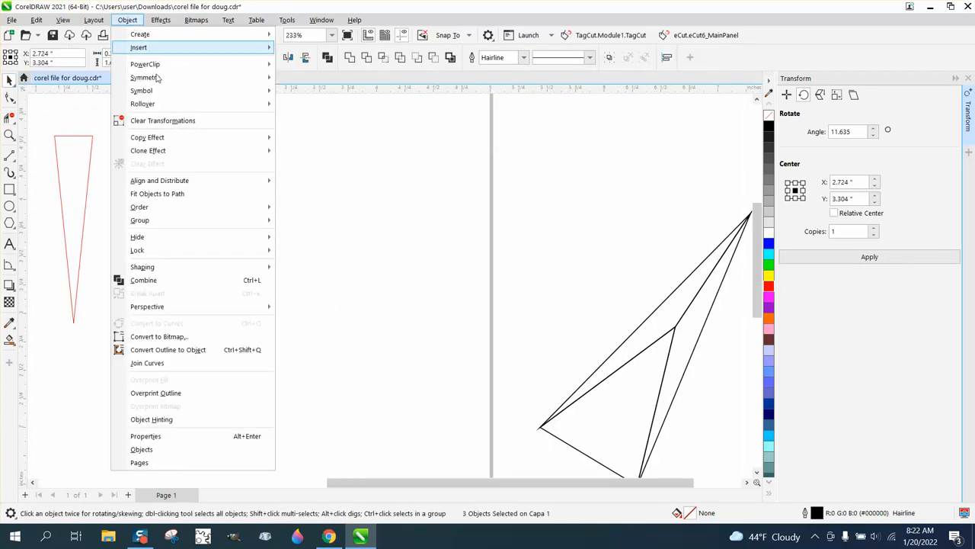
{"action": "mouse_move", "coordinate": [143, 280]}
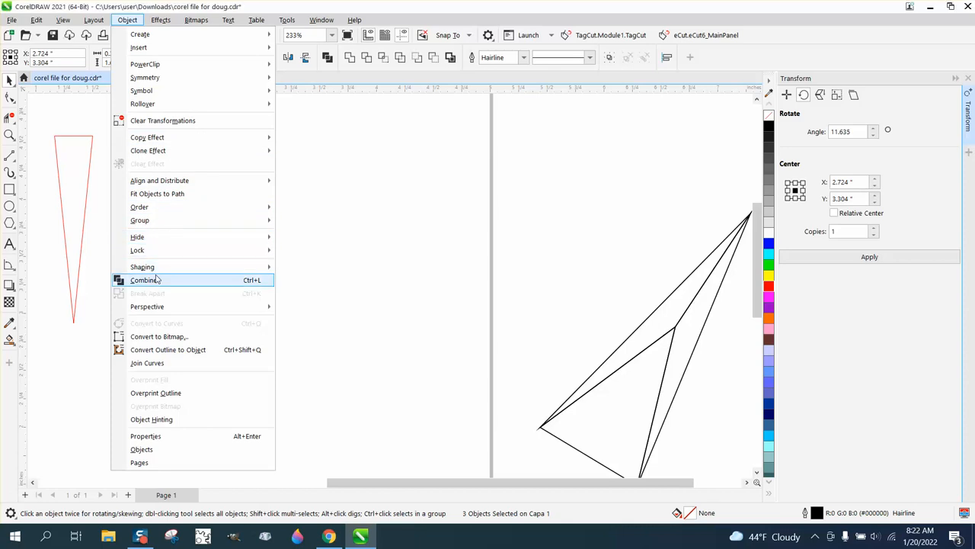
{"action": "left_click", "coordinate": [143, 280]}
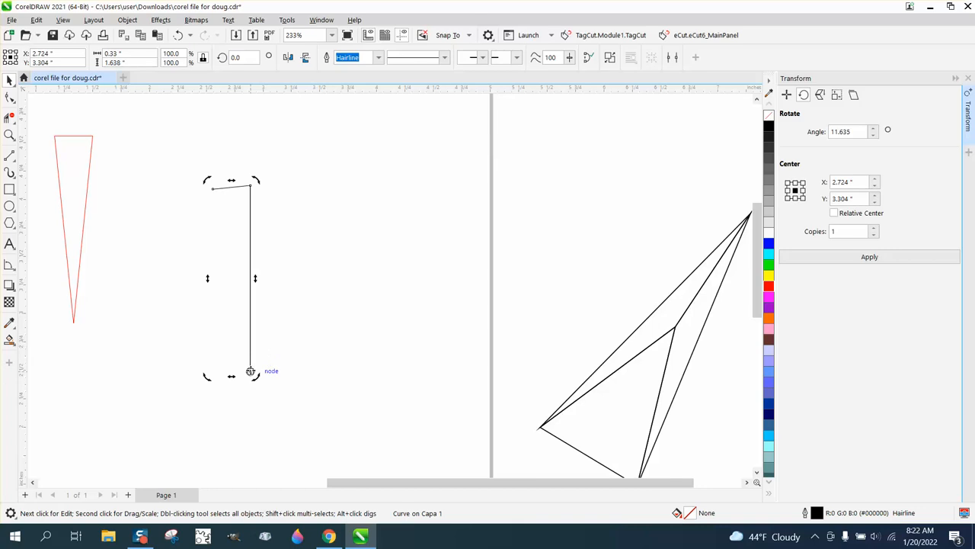
- Rotate the wedge around its bottom tip with 6 copies to form a fan
{"action": "left_click", "coordinate": [846, 231]}
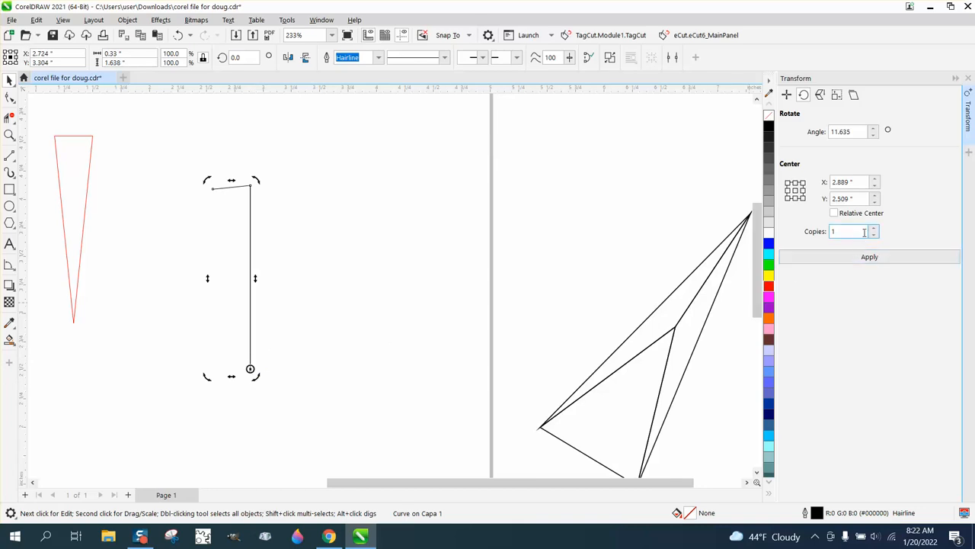
{"action": "type", "text": "6"}
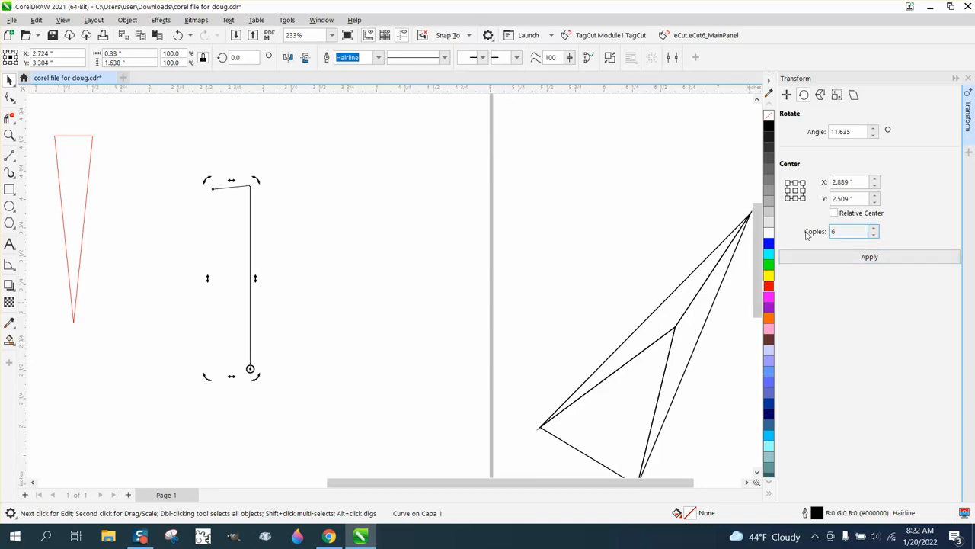
{"action": "left_click", "coordinate": [868, 256]}
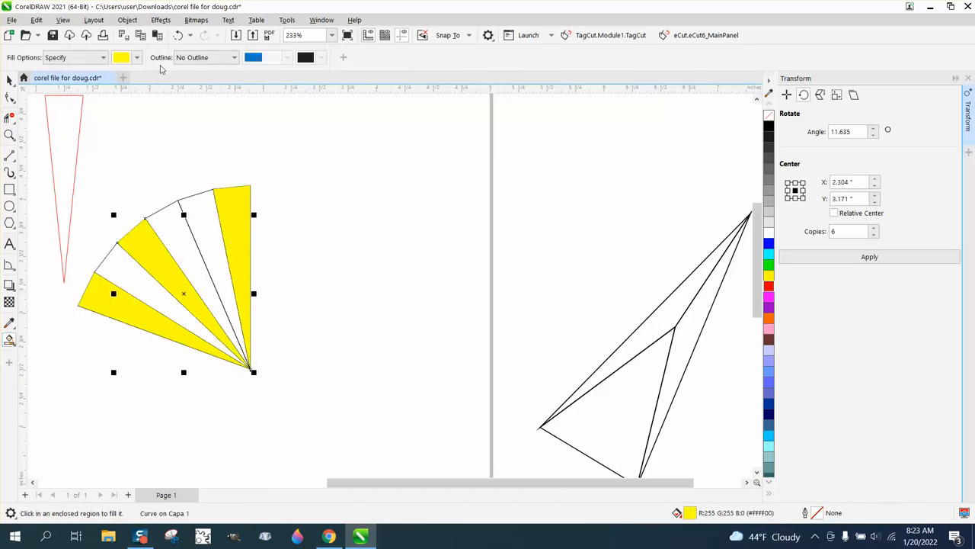
- Smart Fill one wedge green and another orange alongside the yellow ones
{"action": "left_click", "coordinate": [137, 58]}
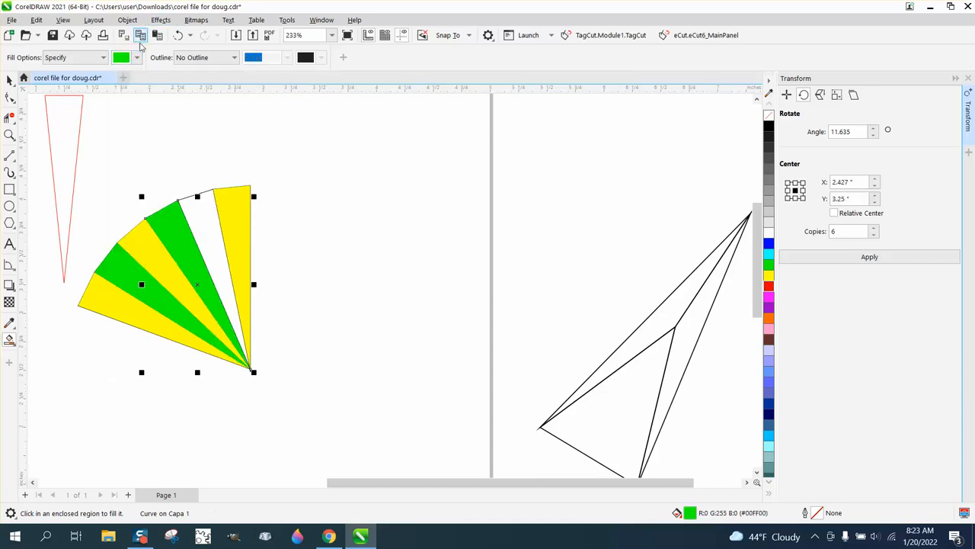
{"action": "left_click", "coordinate": [135, 58]}
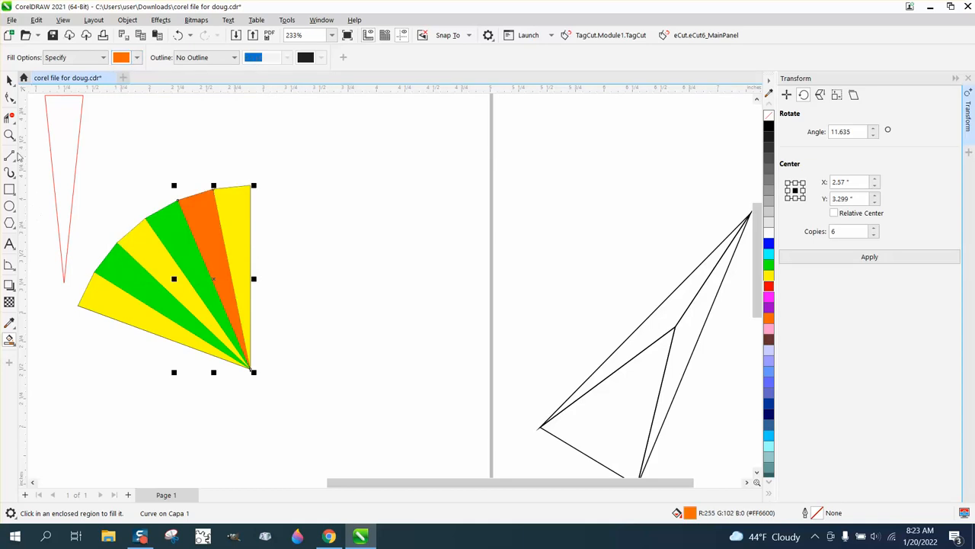
{"action": "left_click", "coordinate": [253, 372]}
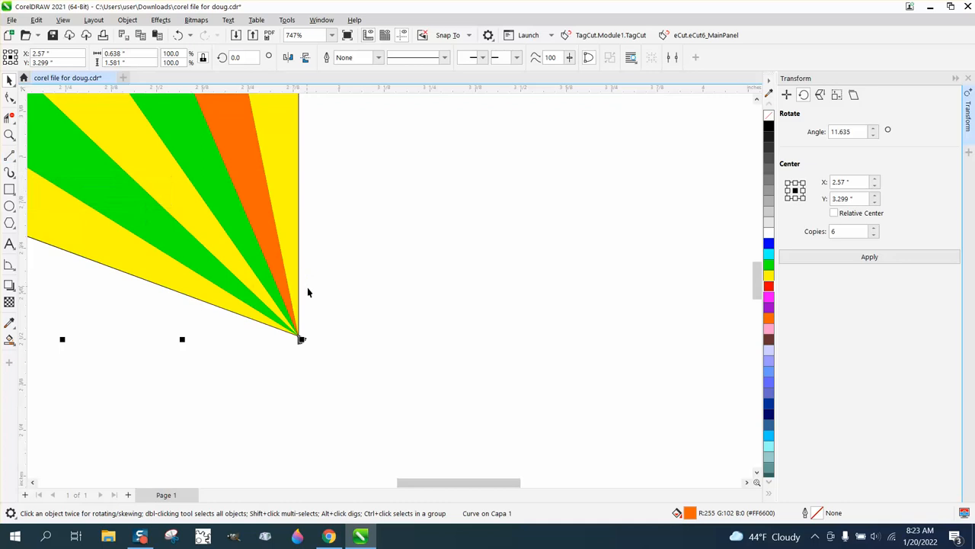
{"action": "left_click", "coordinate": [178, 35]}
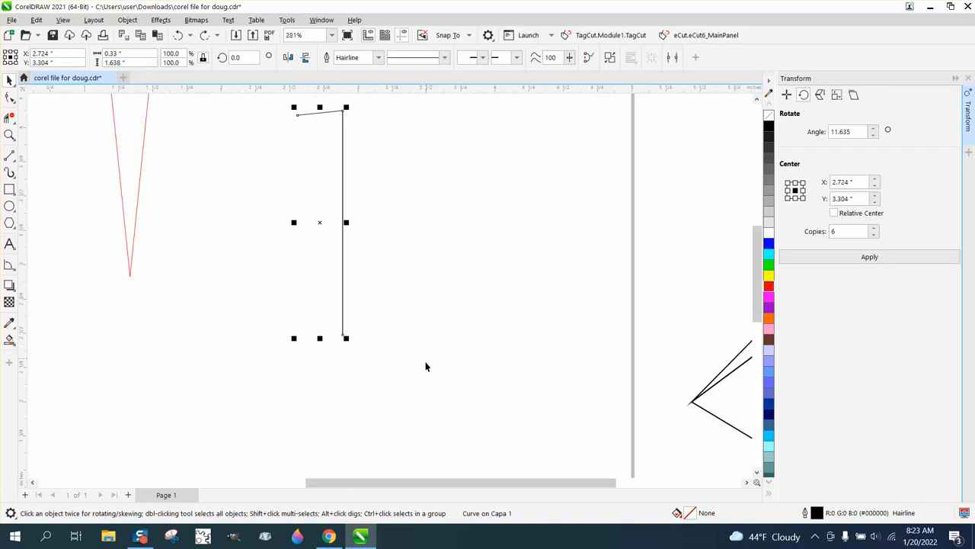
{"action": "mouse_move", "coordinate": [381, 349]}
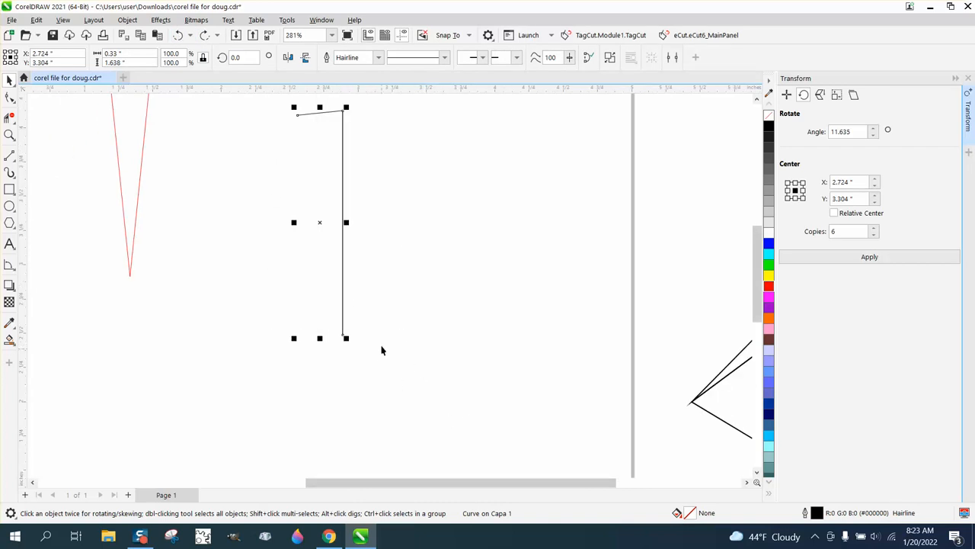
- Select the wedge for rotation and place its pivot at the bottom tip
{"action": "left_click", "coordinate": [319, 222]}
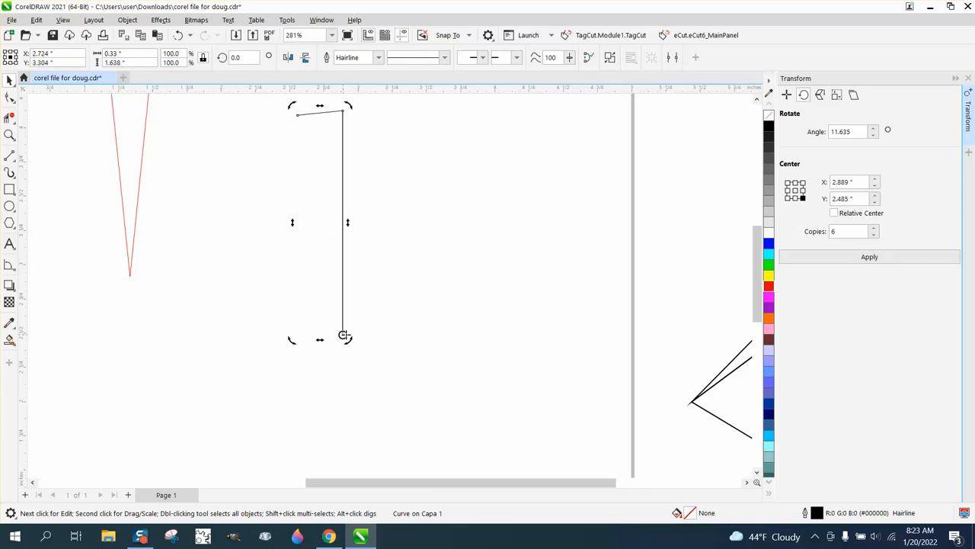
{"action": "left_click", "coordinate": [868, 256]}
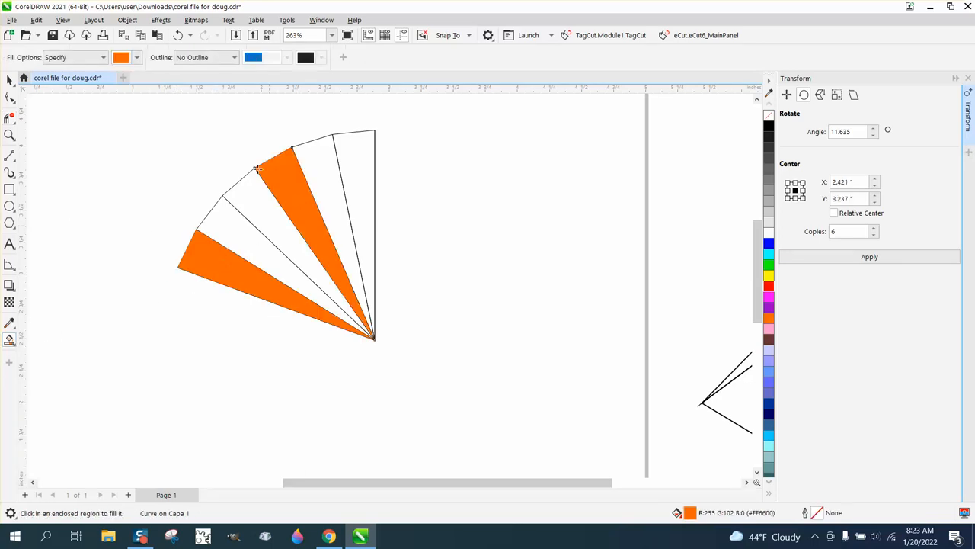
- Choose blue as the Smart Fill colour and fill an empty wedge with it
{"action": "left_click", "coordinate": [137, 58]}
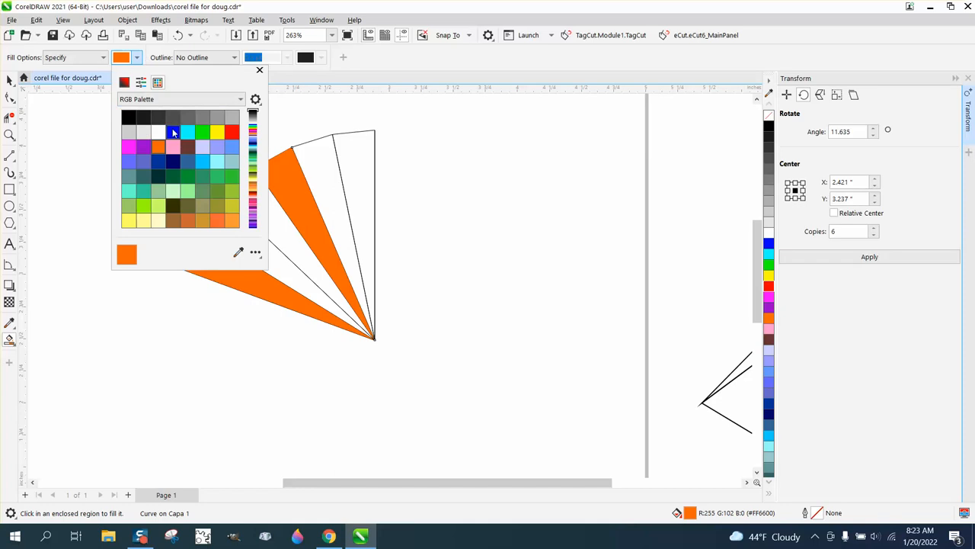
{"action": "left_click", "coordinate": [174, 131]}
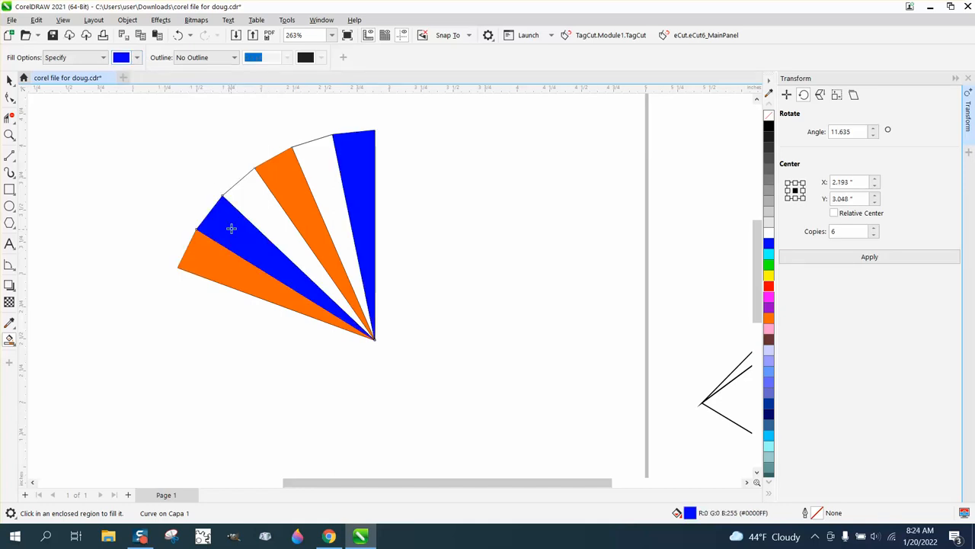
{"action": "left_click", "coordinate": [138, 58]}
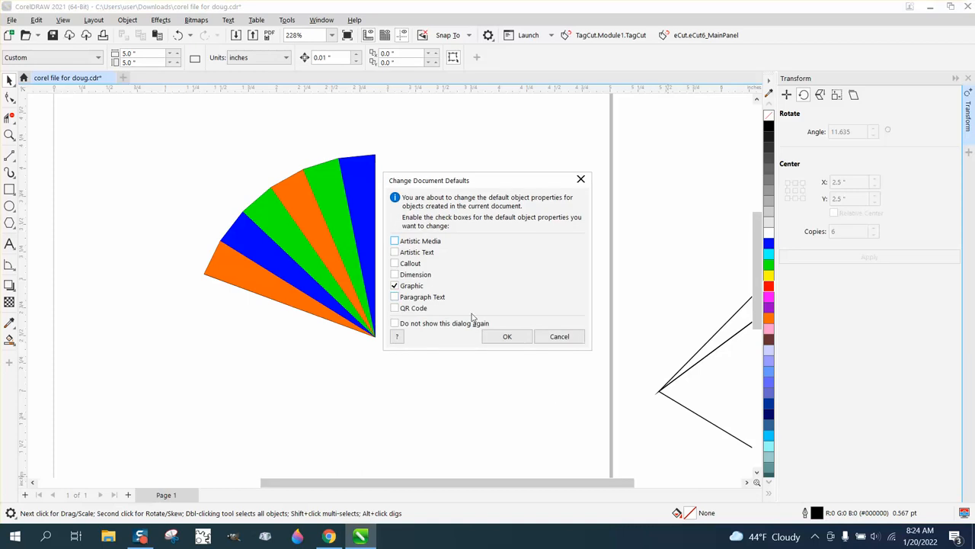
- Confirm new graphic defaults, apply a no-outline pen width, and select all fan pieces
{"action": "left_click", "coordinate": [506, 337]}
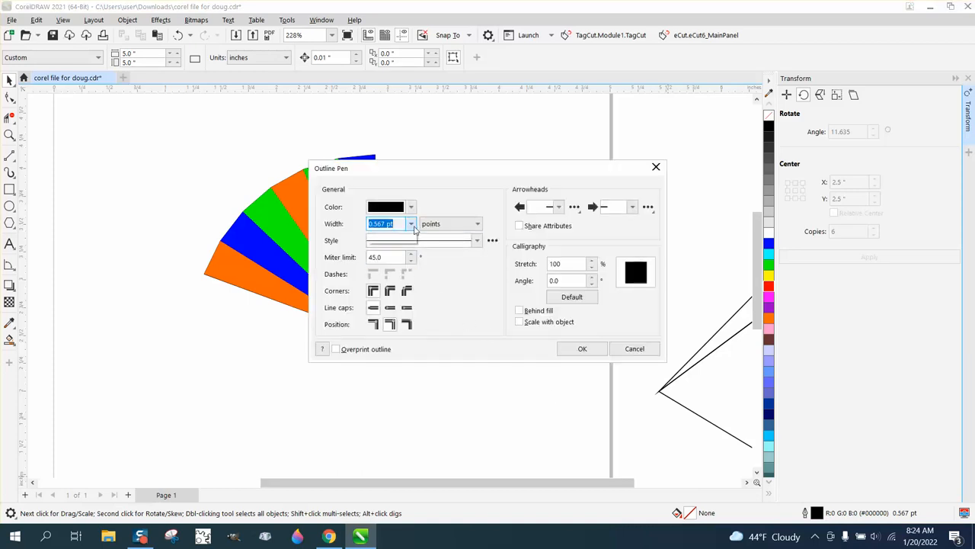
{"action": "left_click", "coordinate": [411, 223]}
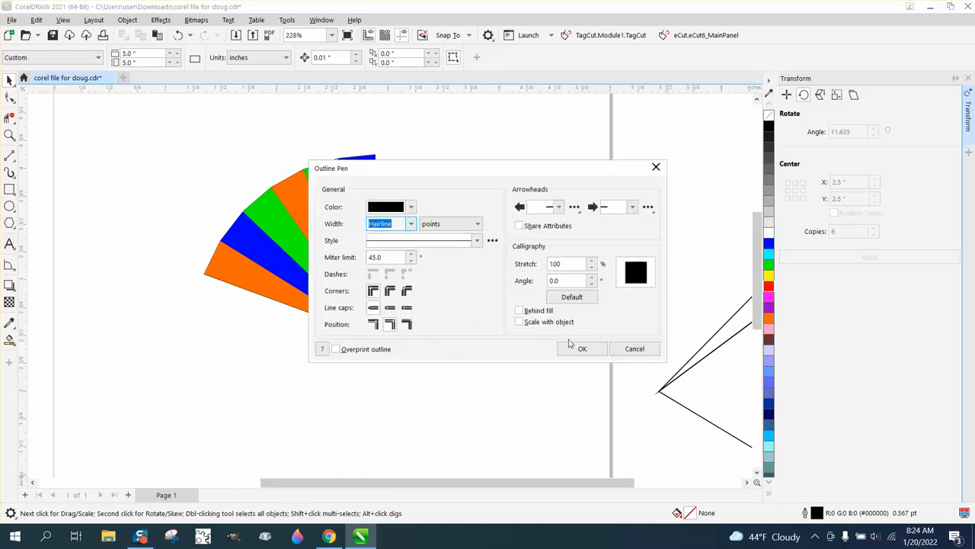
{"action": "left_click", "coordinate": [582, 348]}
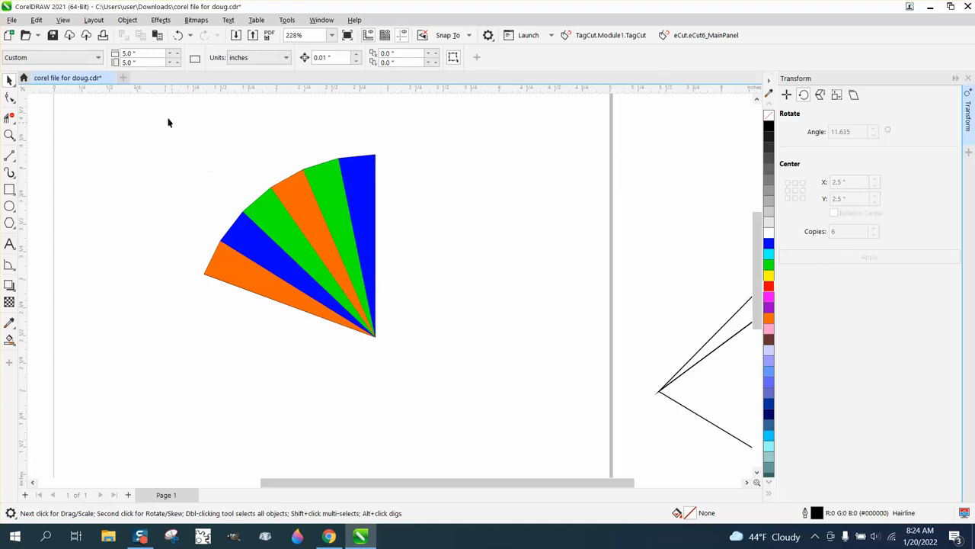
{"action": "left_click", "coordinate": [290, 244]}
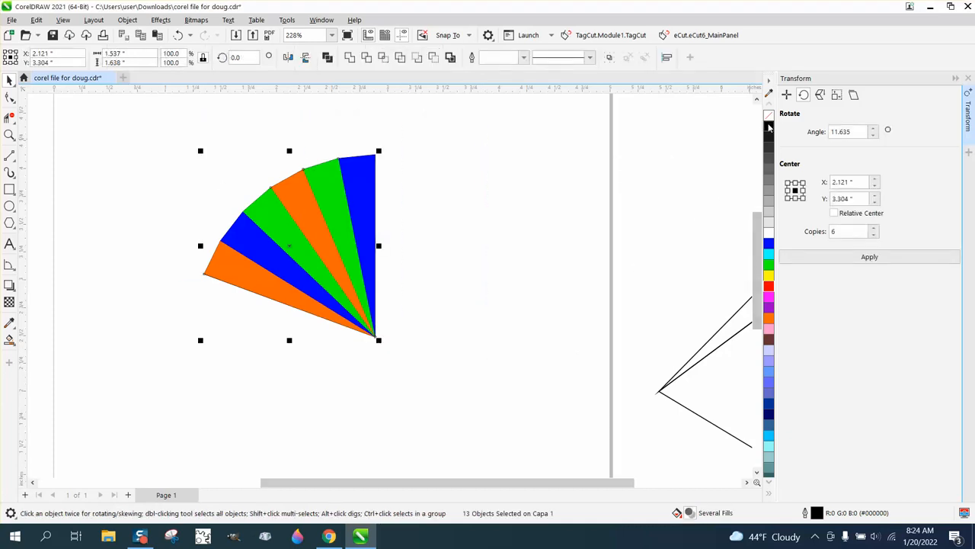